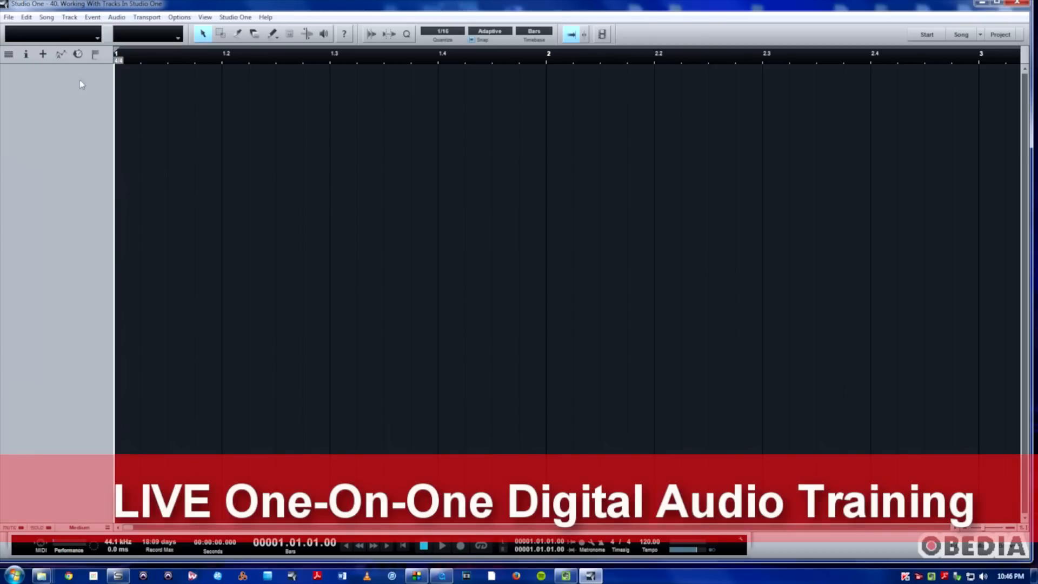
Step: Open the Track menu to browse the track commands
left_click(69, 17)
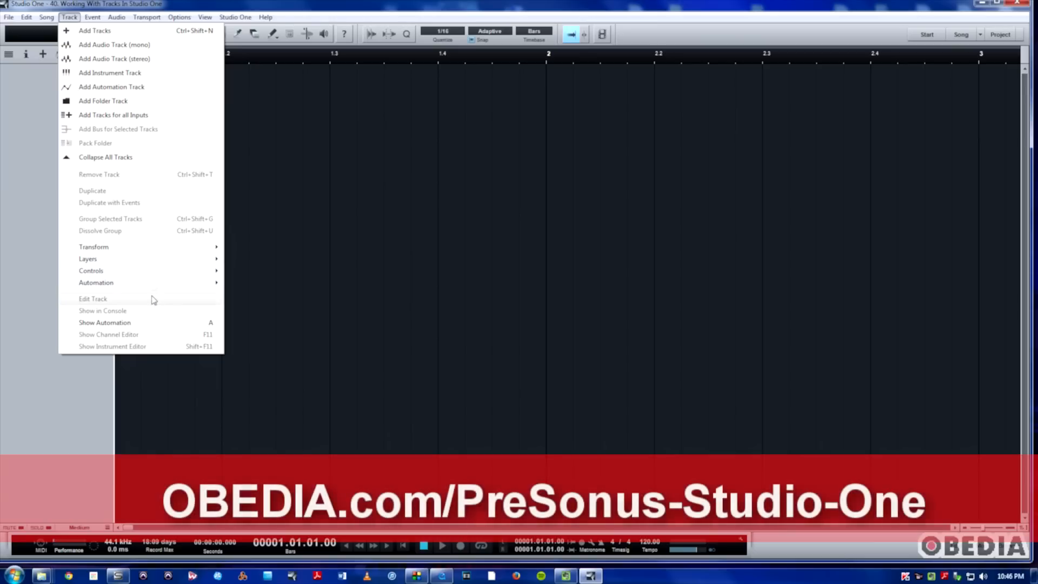
mouse_move(114, 101)
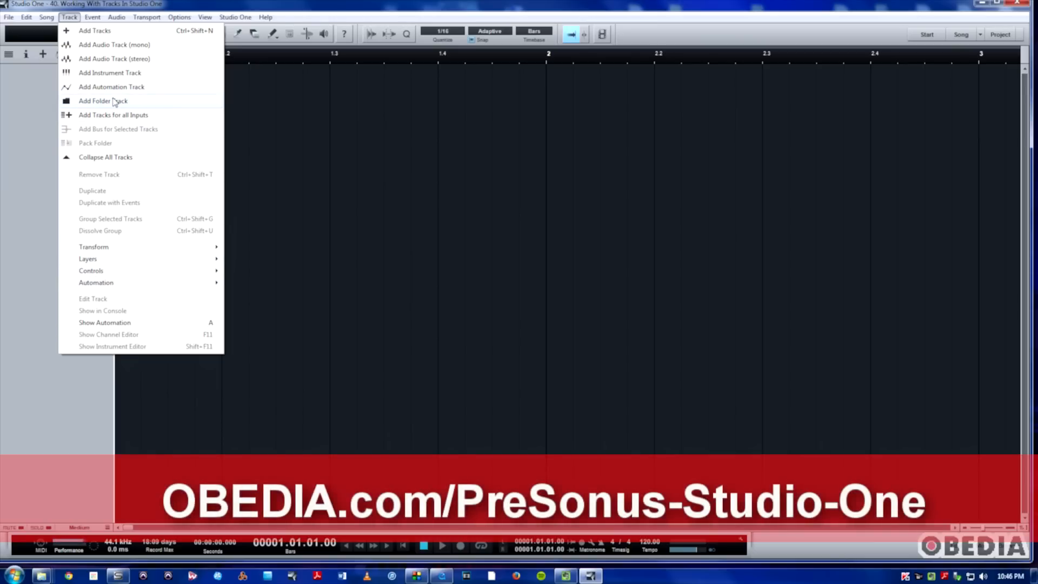
mouse_move(110, 87)
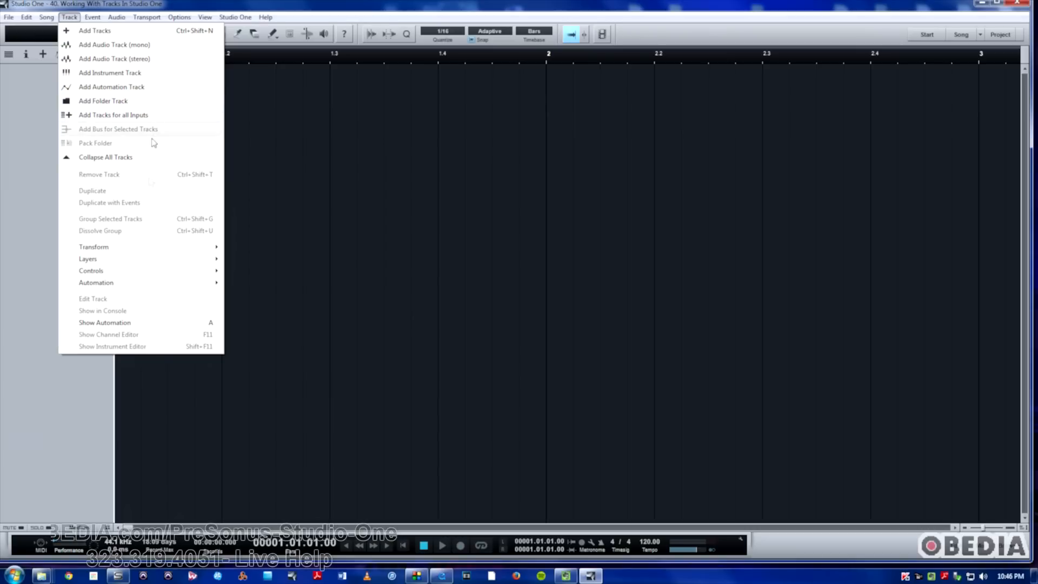
mouse_move(32, 130)
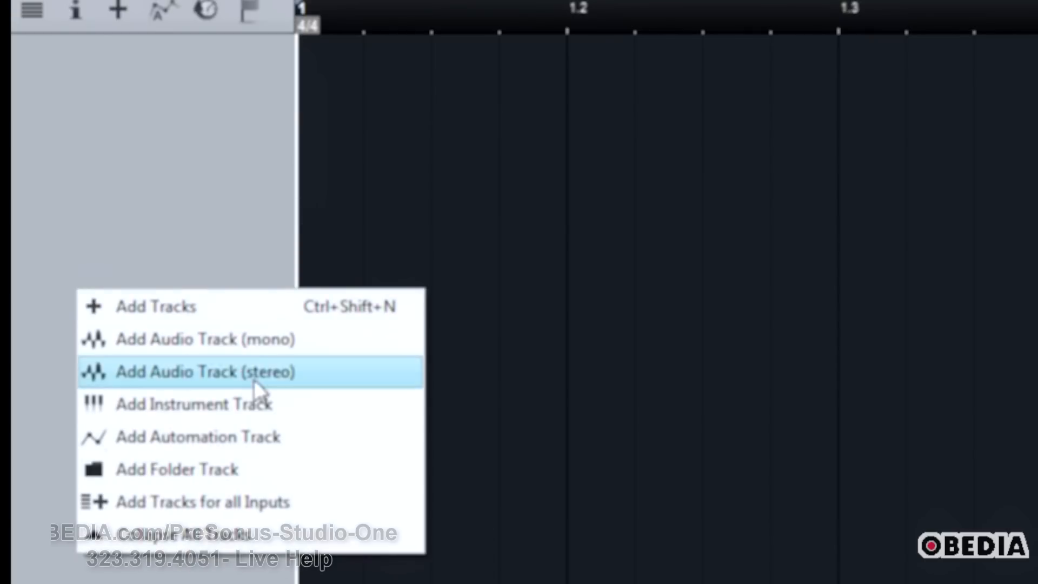
mouse_move(292, 340)
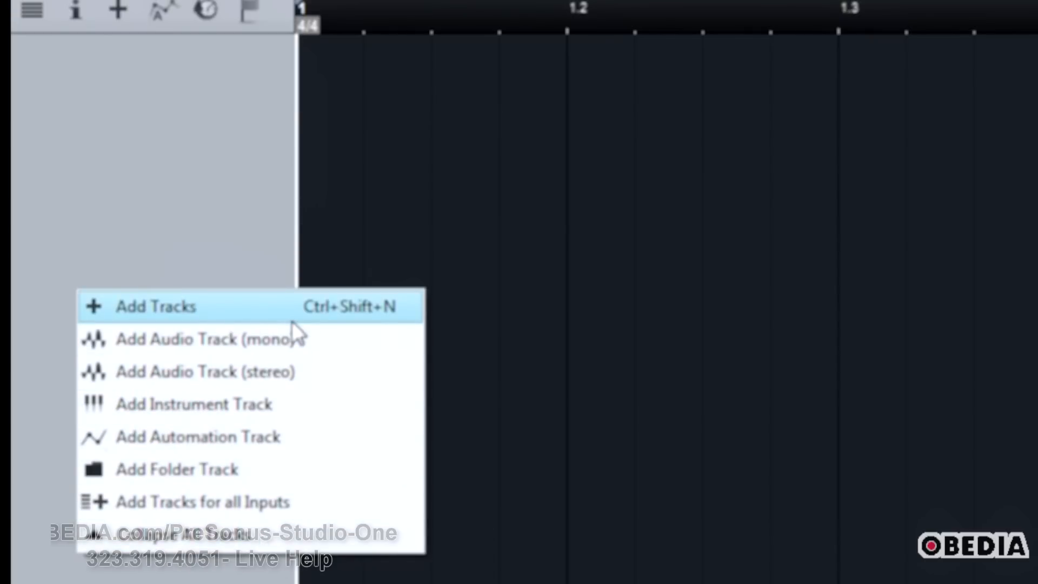
mouse_move(289, 372)
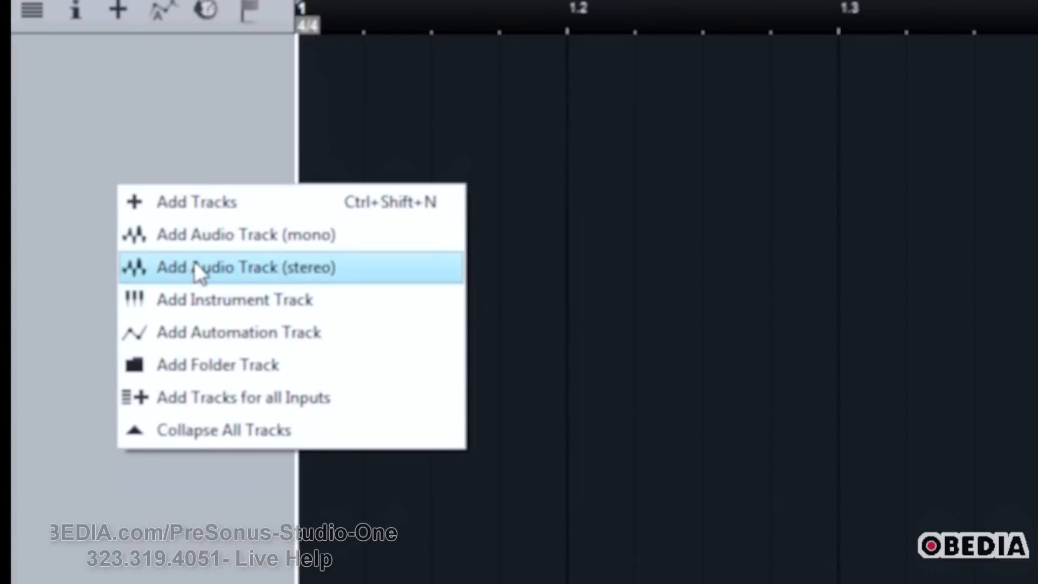
Step: Add one stereo audio track, then remove it, leaving the song empty
left_click(247, 266)
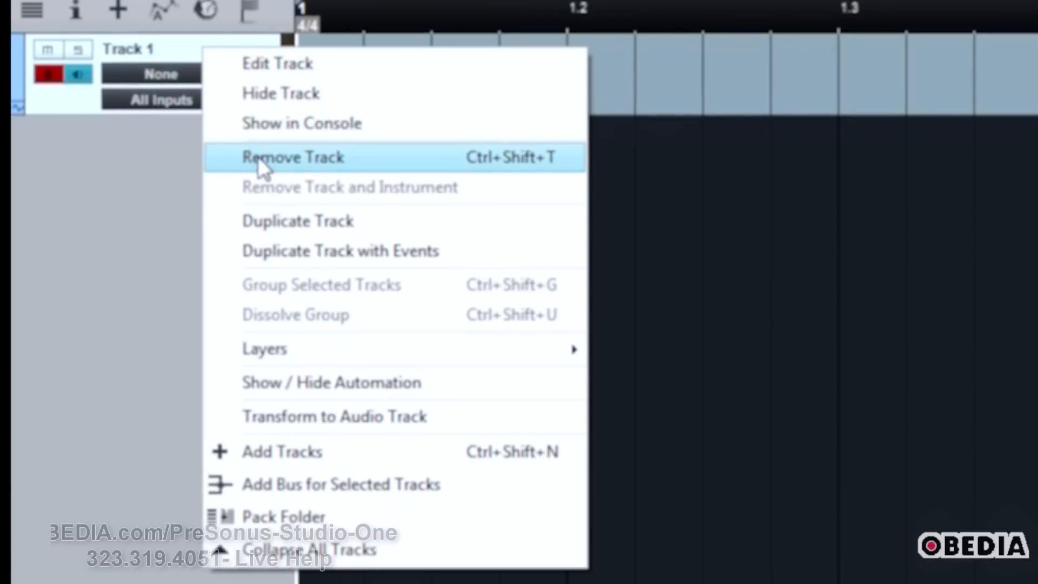
left_click(282, 451)
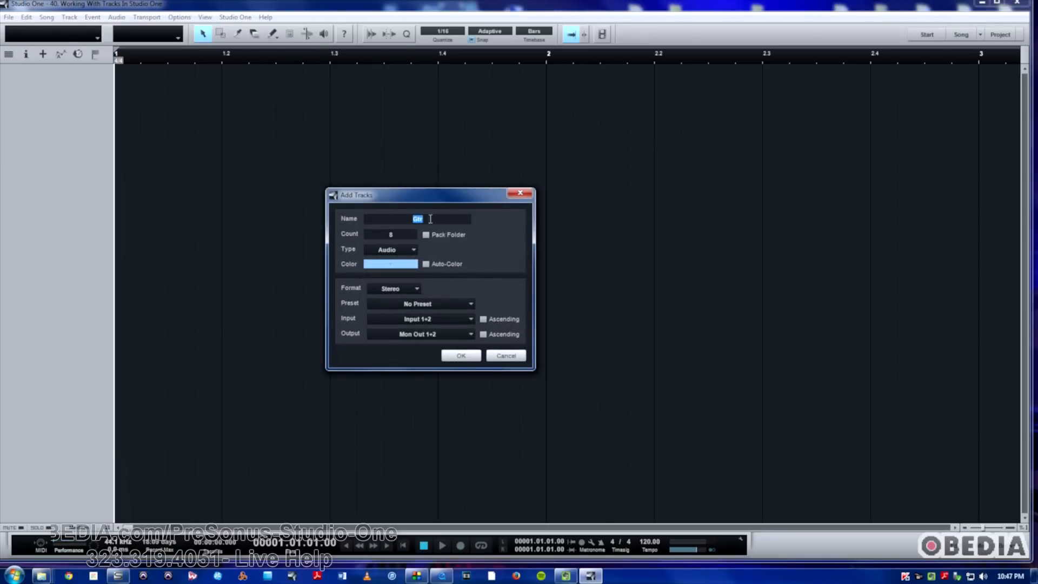
Step: In Add Tracks, name the tracks 'Drums', set count to 16, keep type Audio
type("Drums")
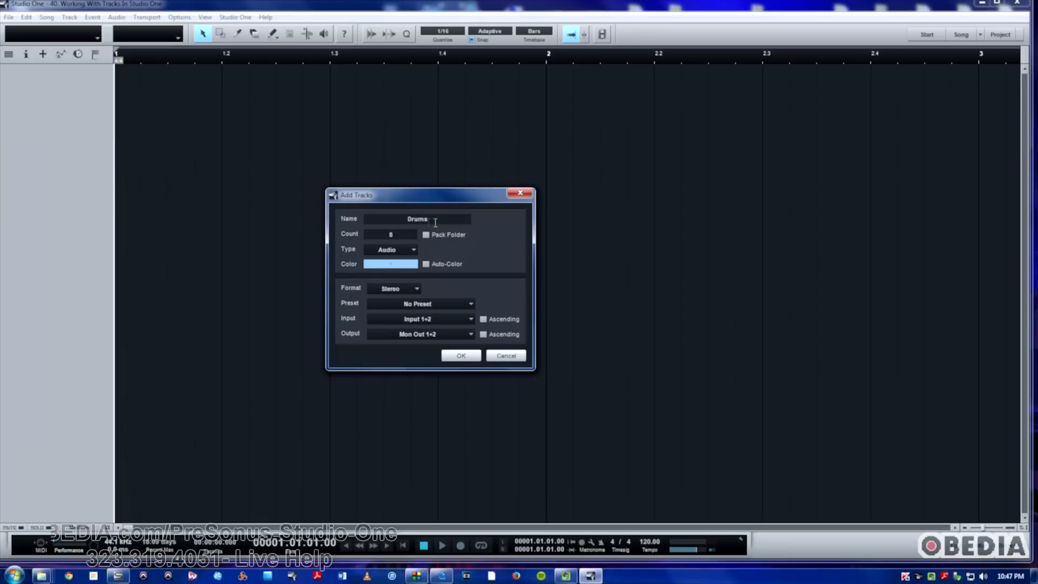
double_click(416, 218)
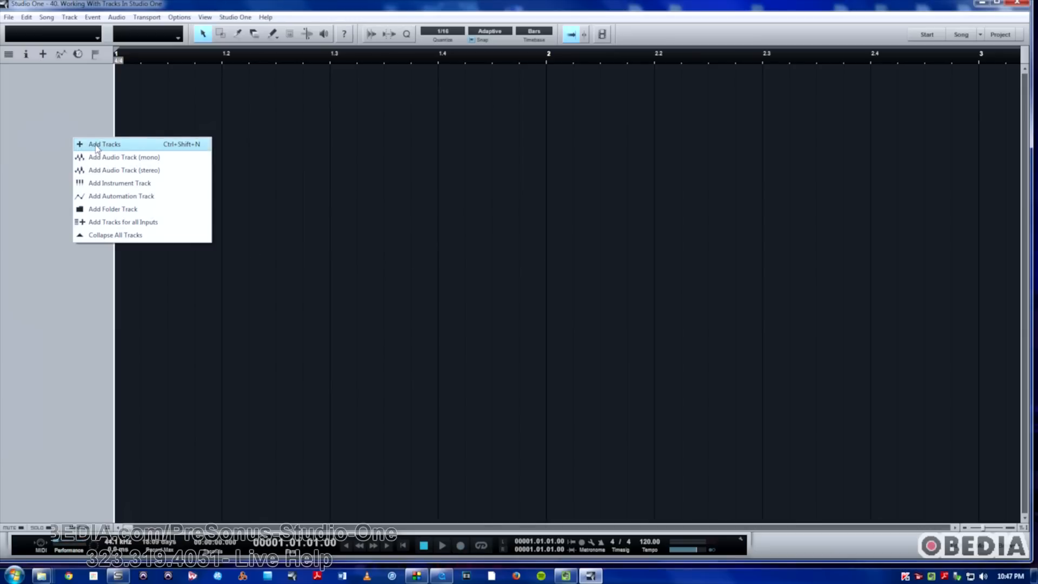
left_click(104, 144)
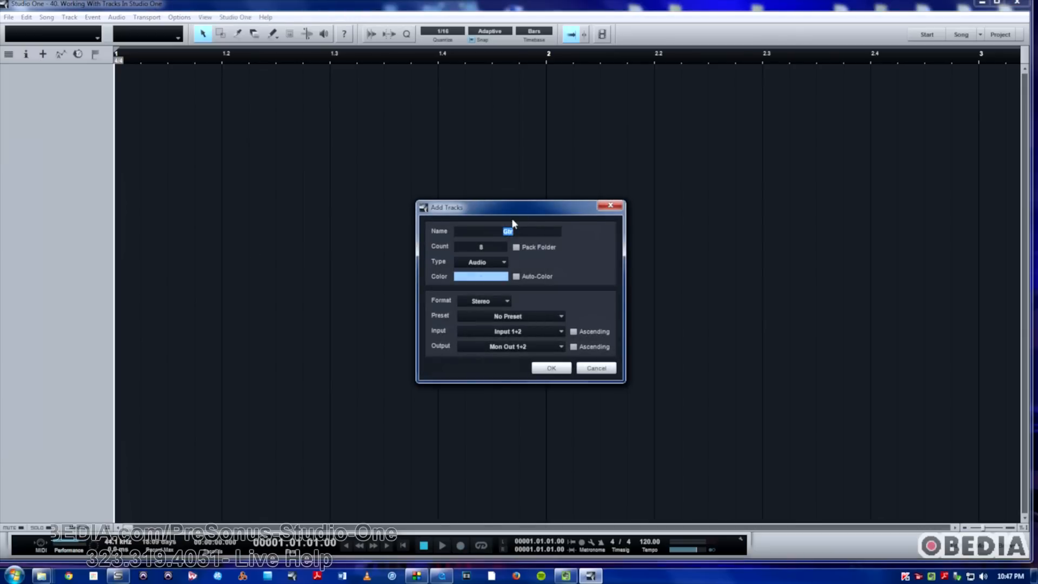
type("Drums")
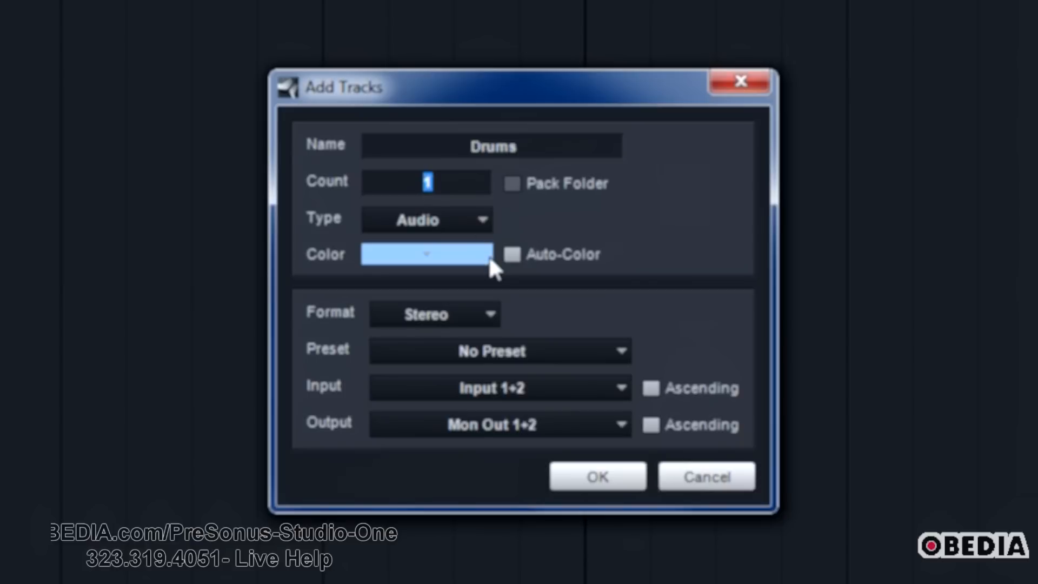
type("16")
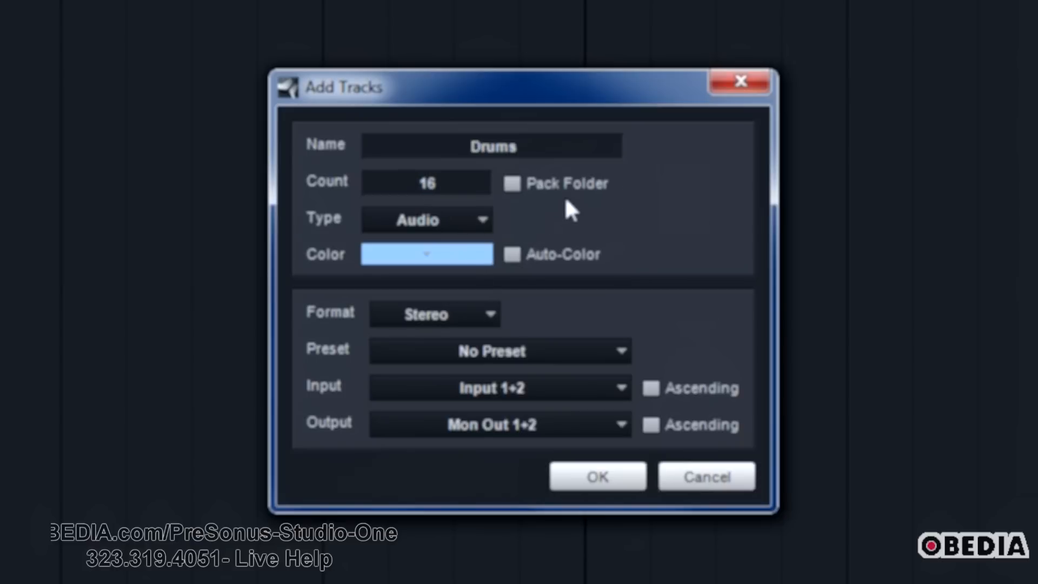
mouse_move(501, 217)
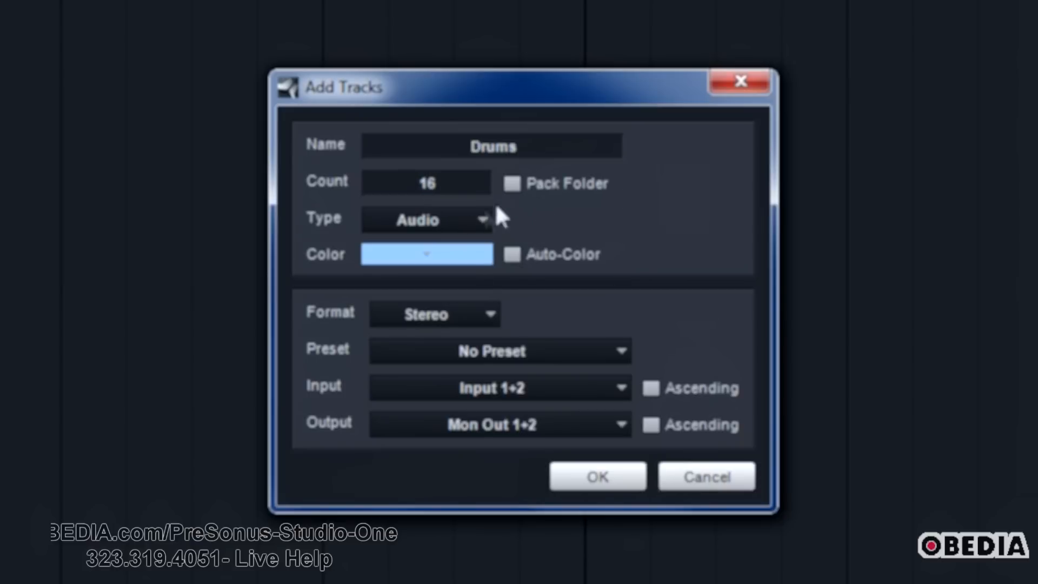
left_click(426, 219)
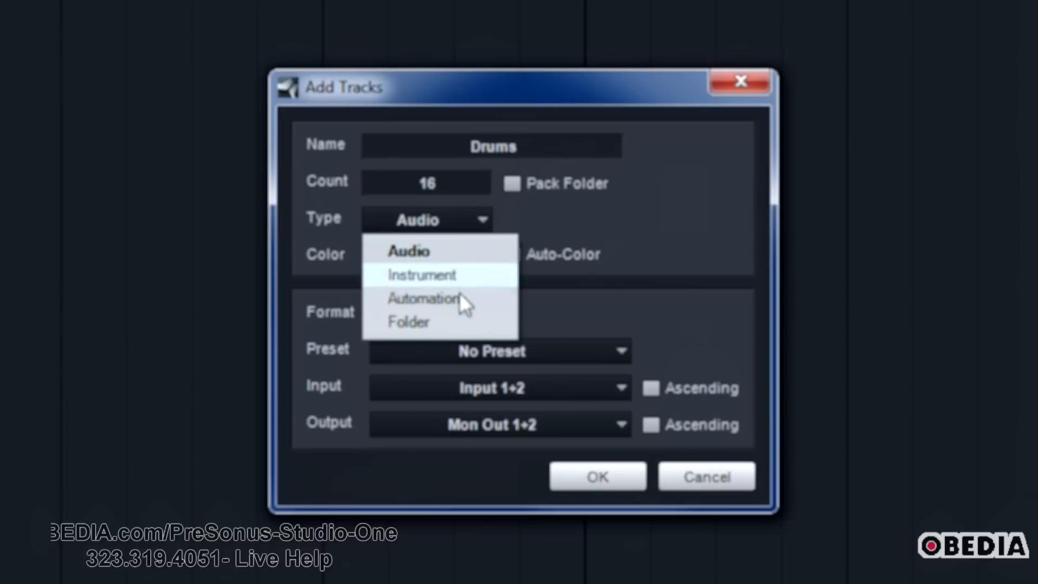
mouse_move(464, 265)
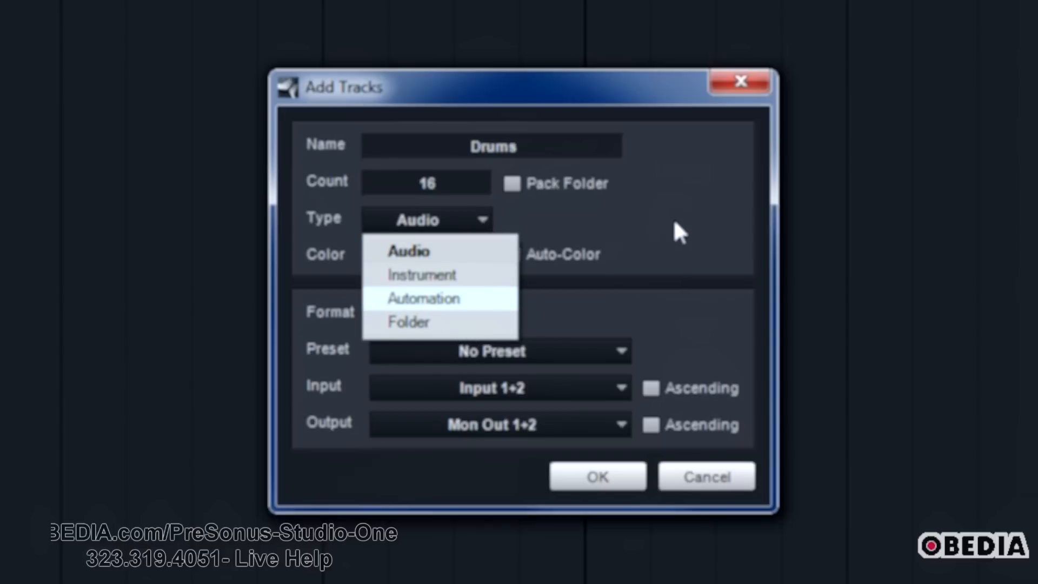
left_click(409, 251)
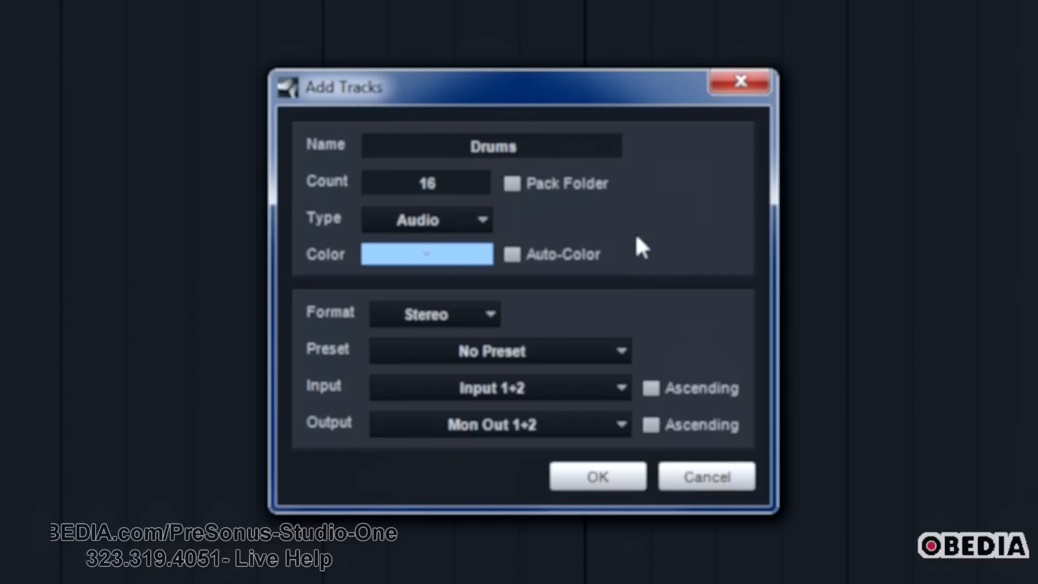
mouse_move(599, 245)
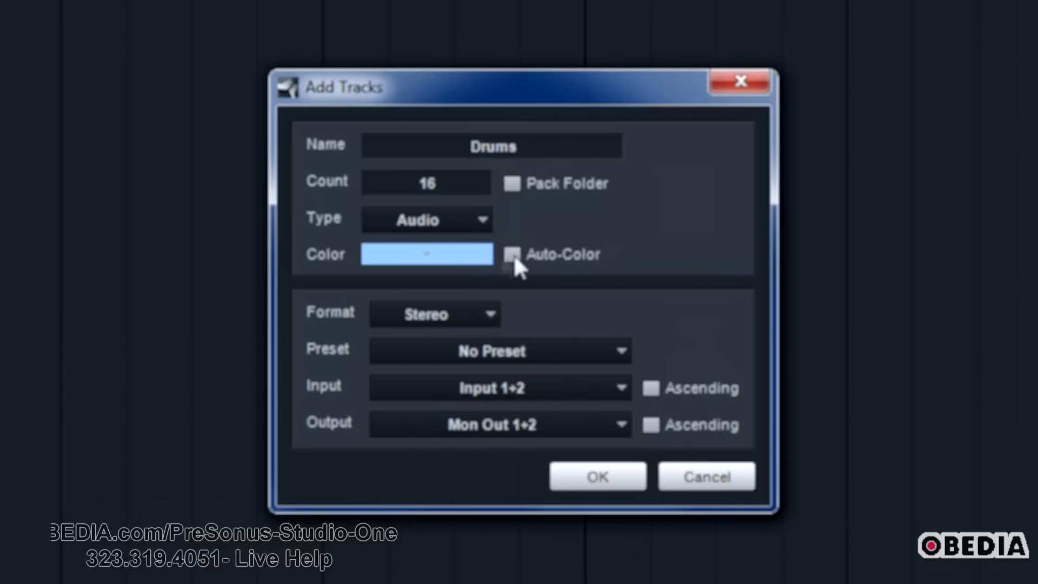
Step: Give the new tracks automatic colours and choose the stereo format
left_click(512, 254)
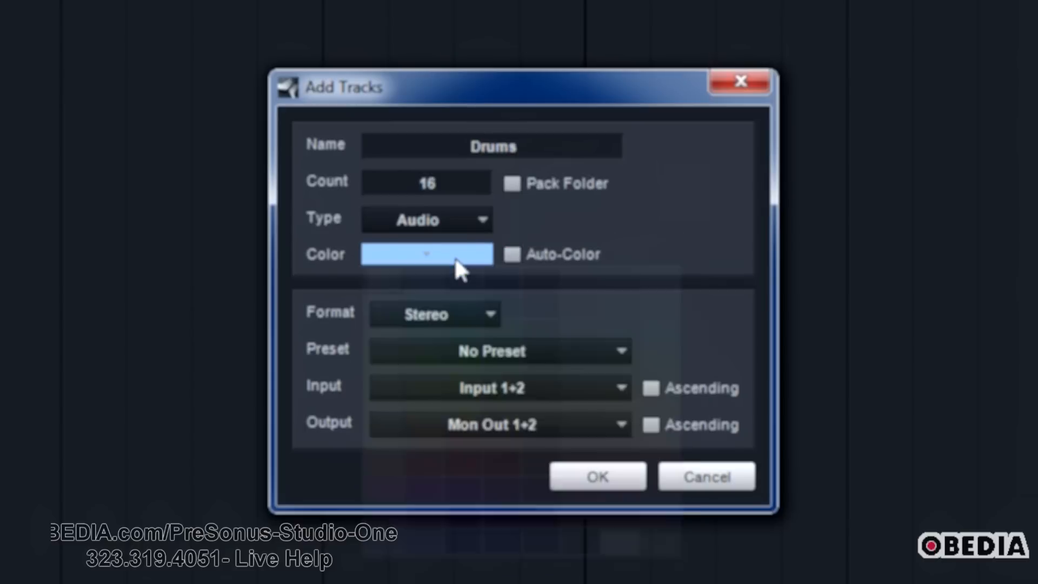
left_click(512, 254)
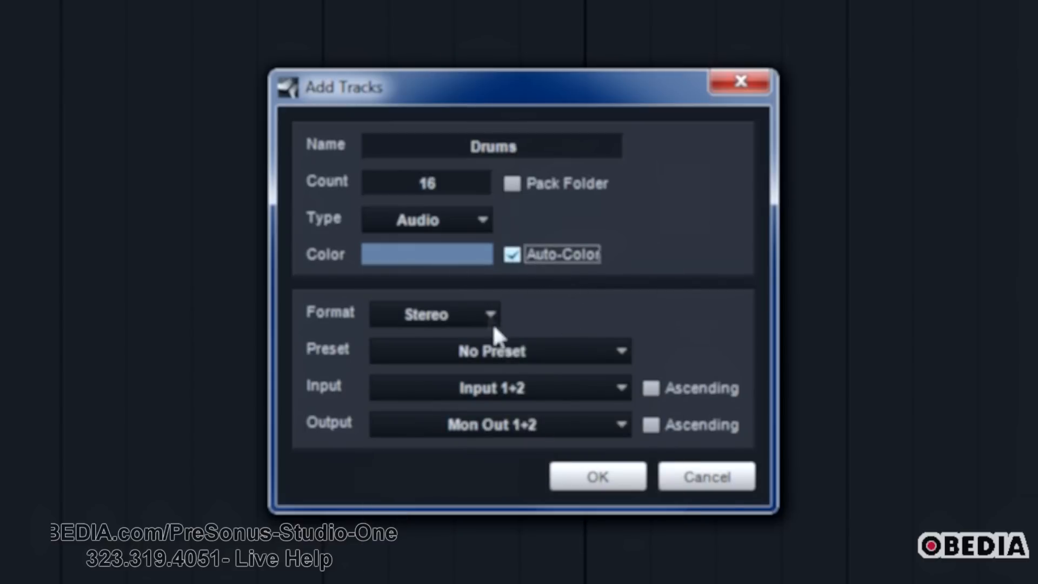
left_click(433, 313)
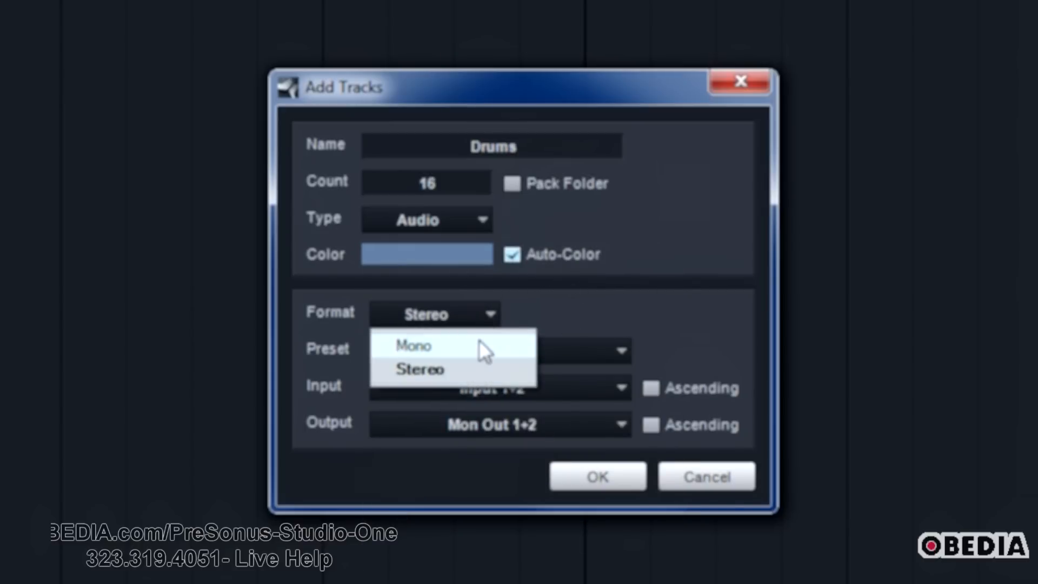
left_click(419, 369)
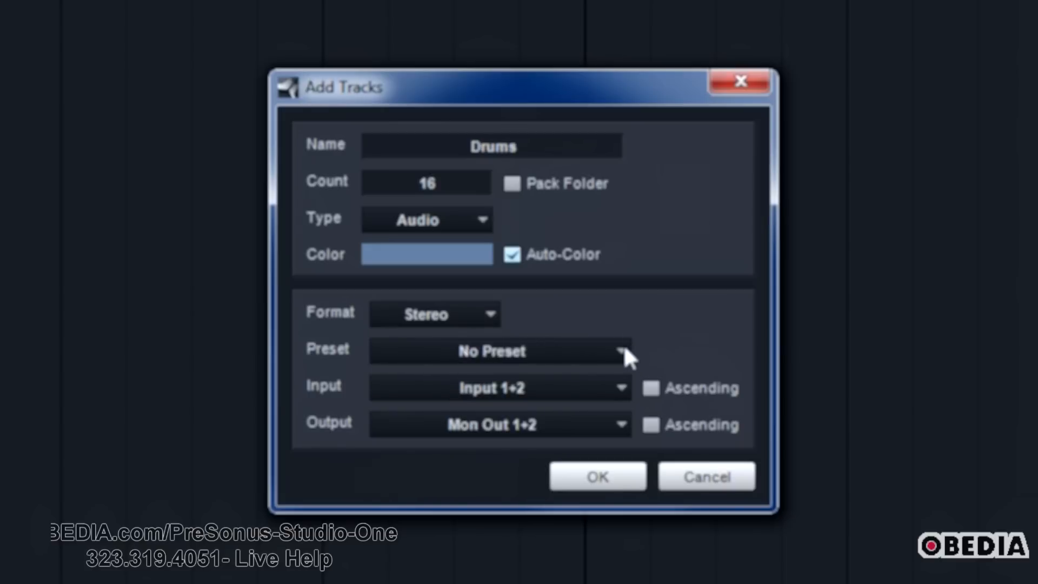
Step: Keep No Preset and Input 1+2, then create the sixteen Drums tracks
left_click(499, 351)
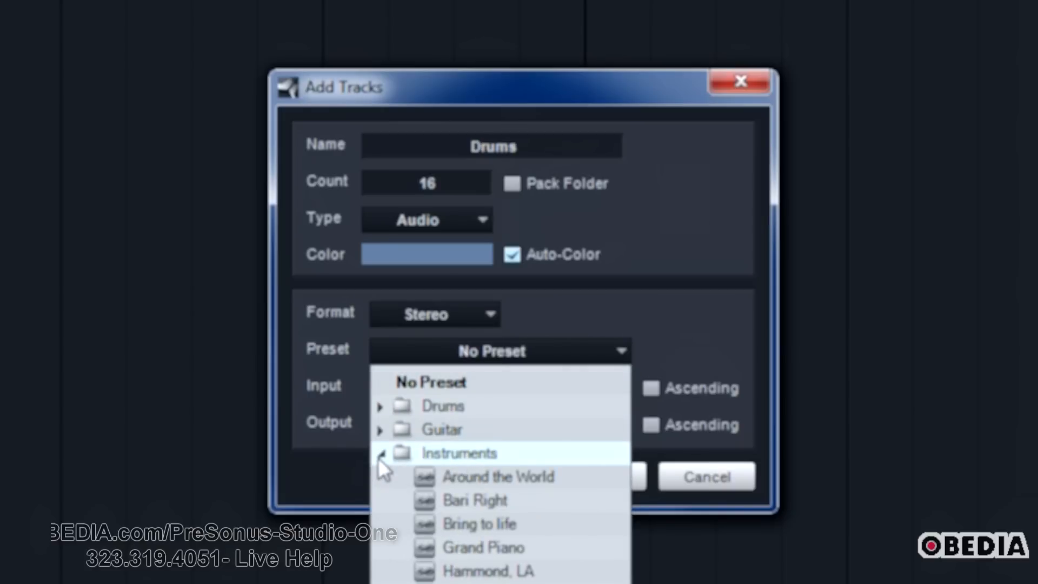
left_click(380, 454)
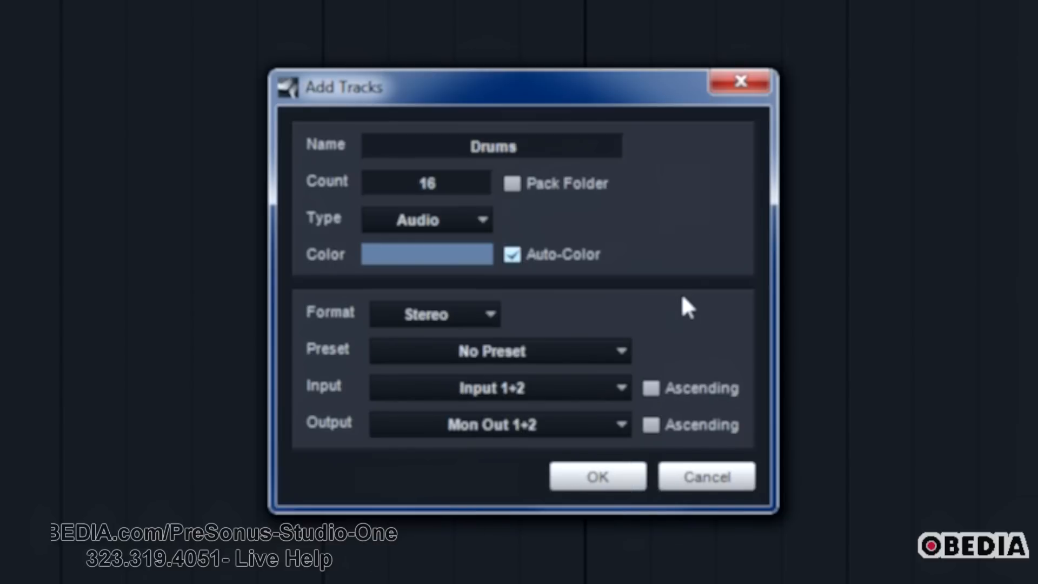
left_click(499, 387)
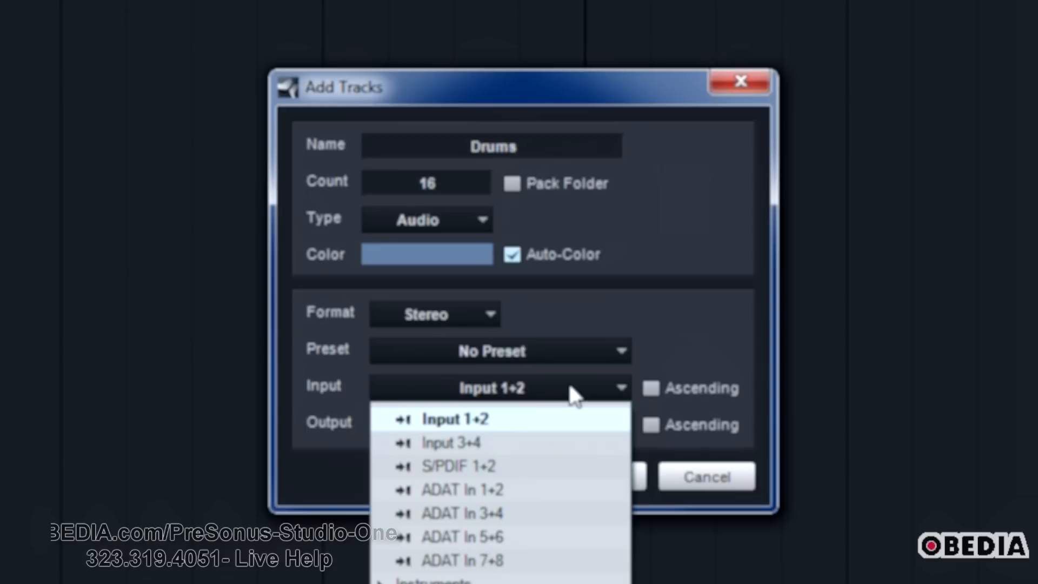
mouse_move(424, 561)
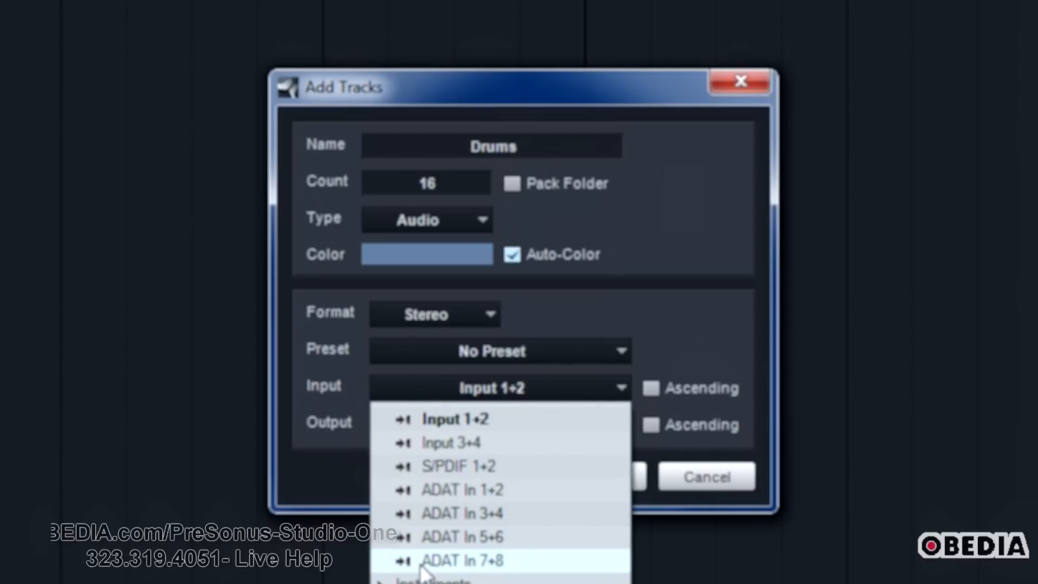
mouse_move(560, 521)
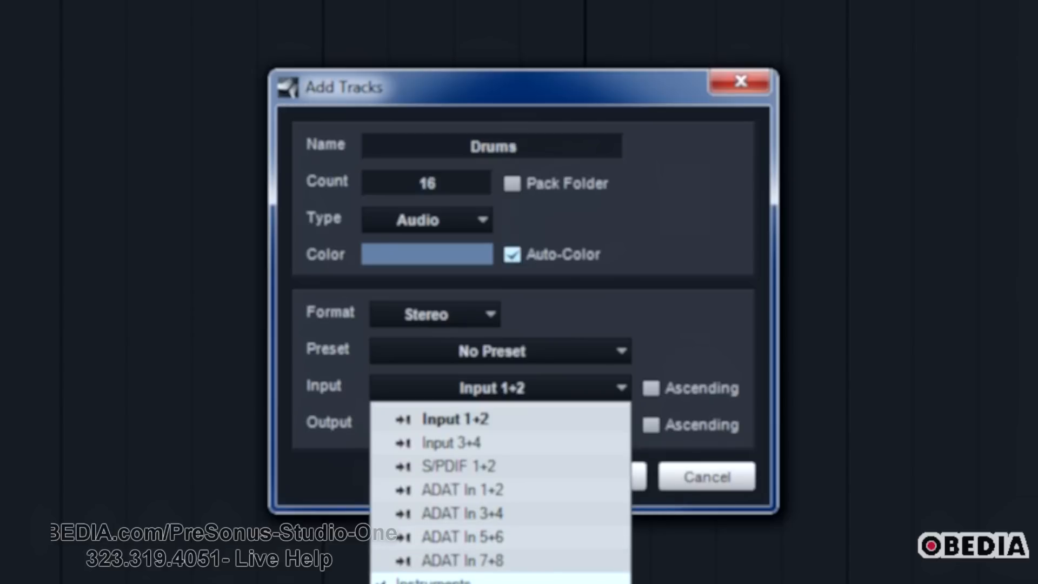
left_click(455, 418)
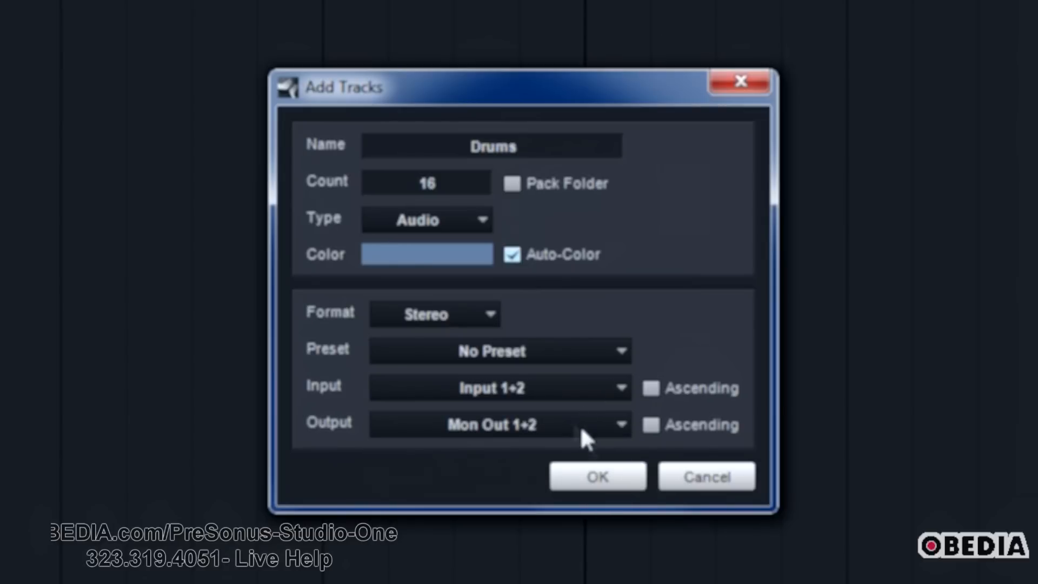
left_click(596, 476)
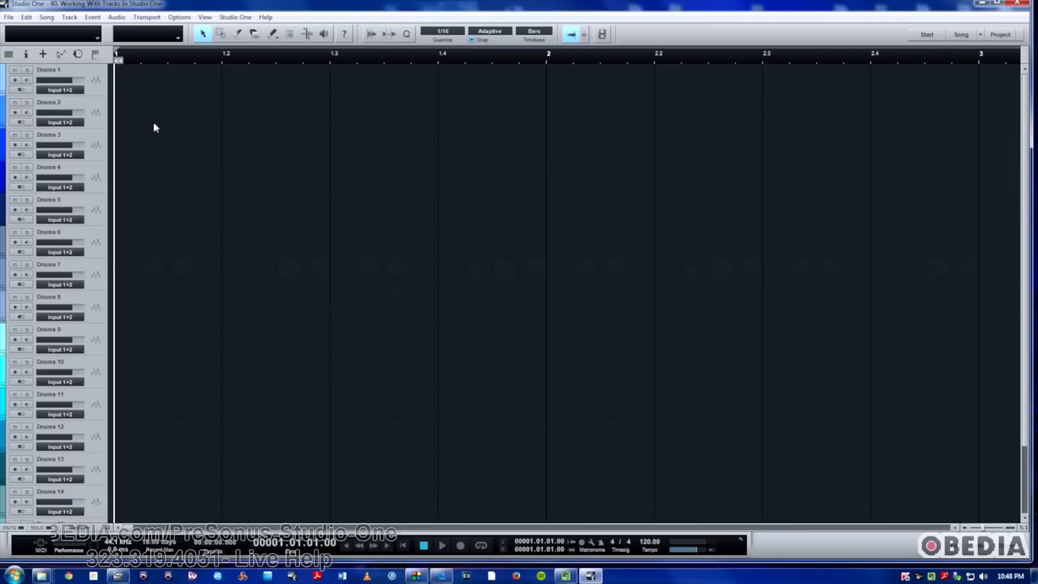
mouse_move(75, 74)
type("Kick")
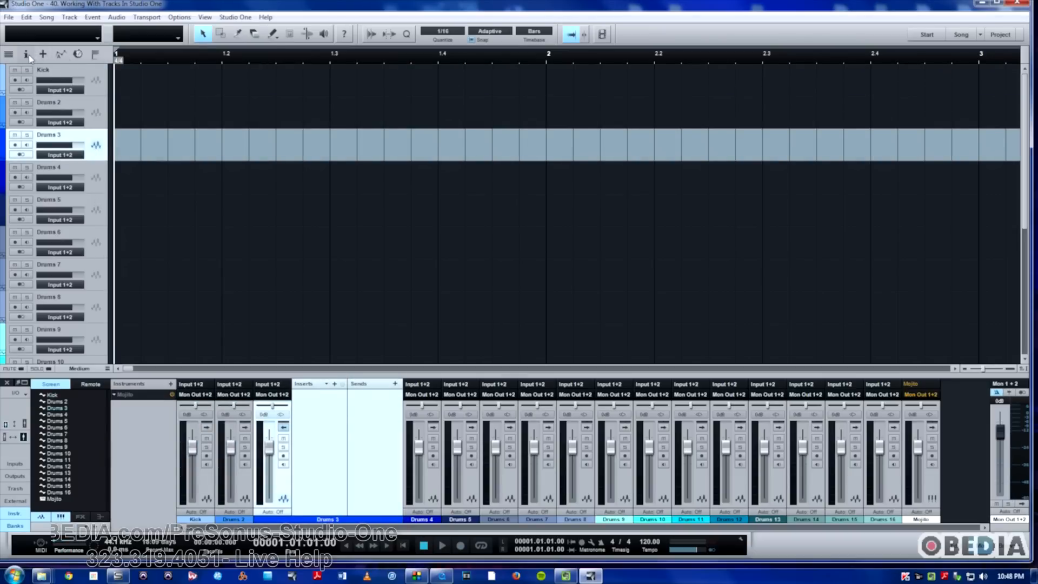
Step: Show the Inspector panel with the Kick track's settings beside the track list
left_click(26, 54)
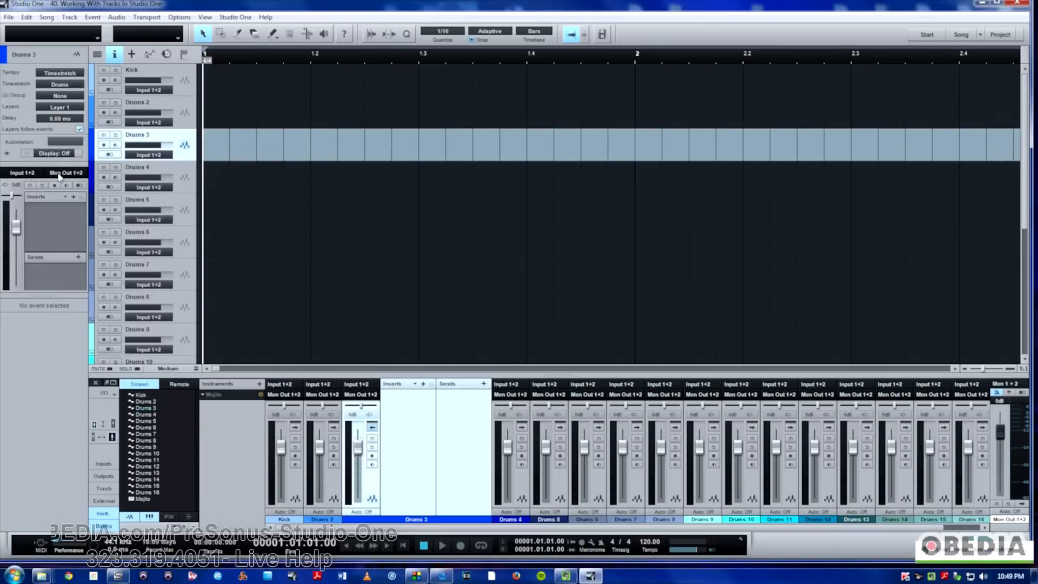
mouse_move(61, 222)
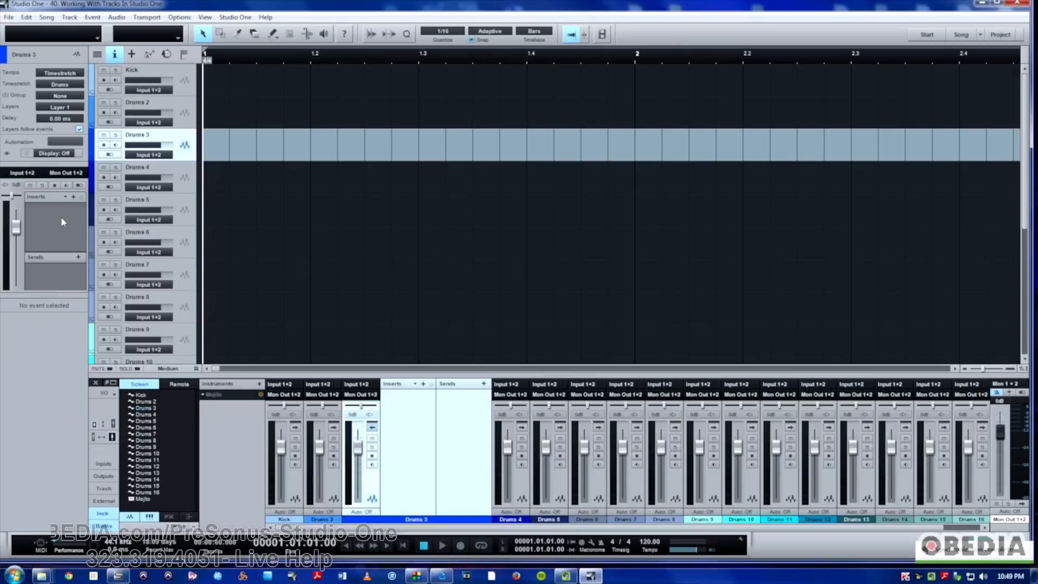
left_click(73, 199)
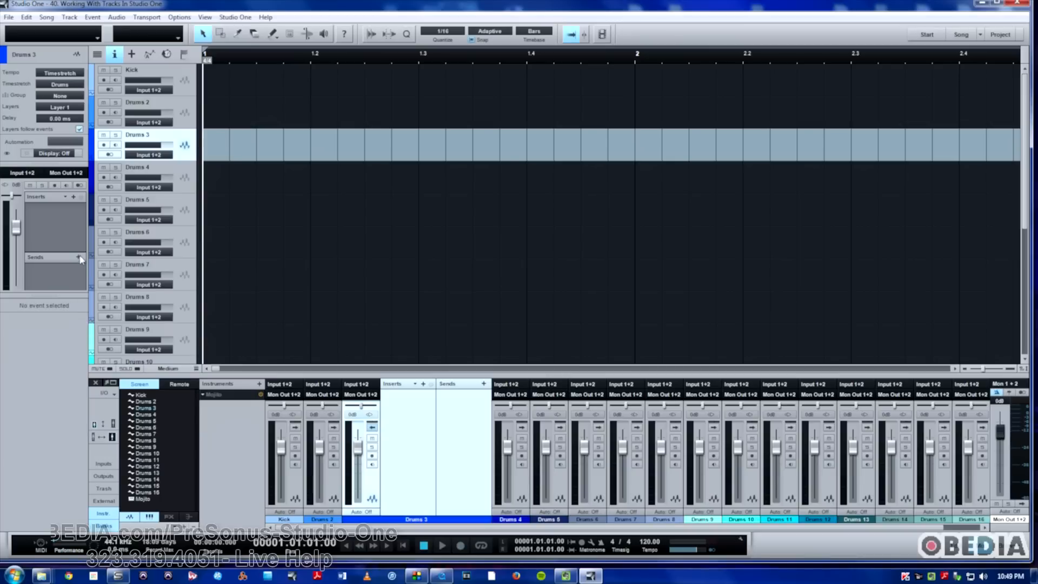
mouse_move(72, 228)
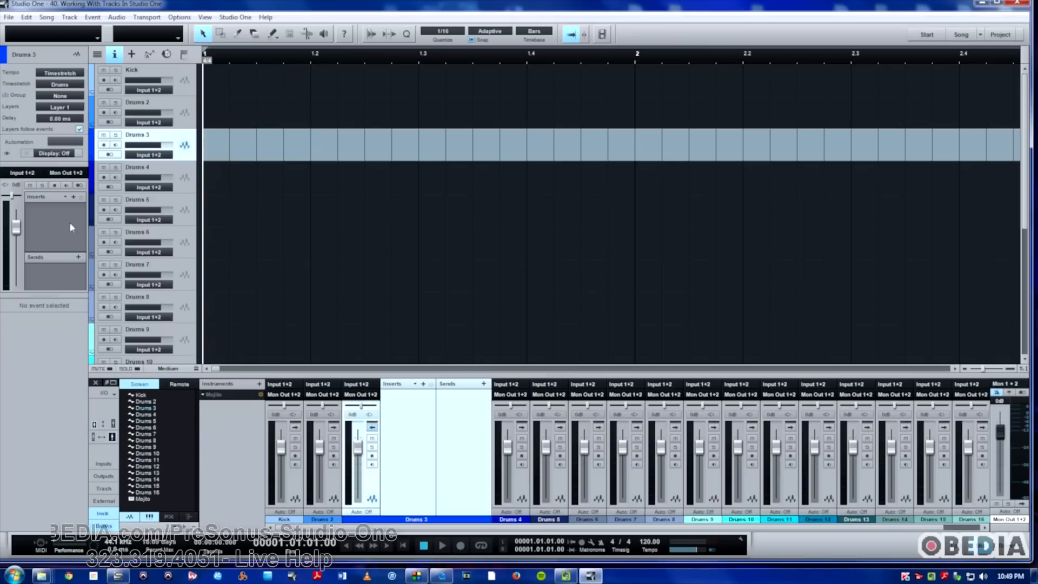
mouse_move(189, 109)
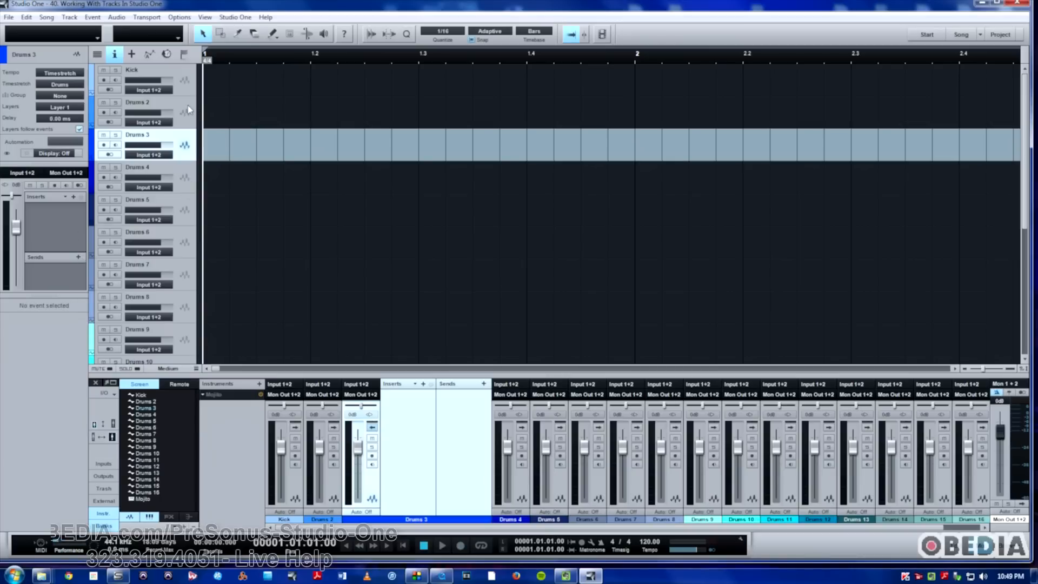
left_click(137, 102)
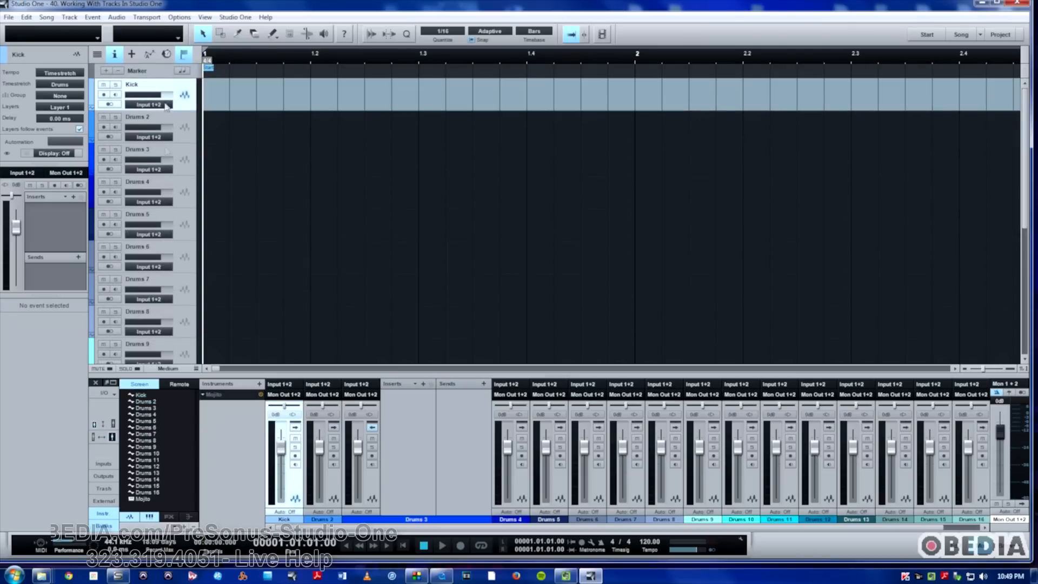
Step: Remove the selected drum tracks in two passes, keeping only Drums 16
right_click(137, 277)
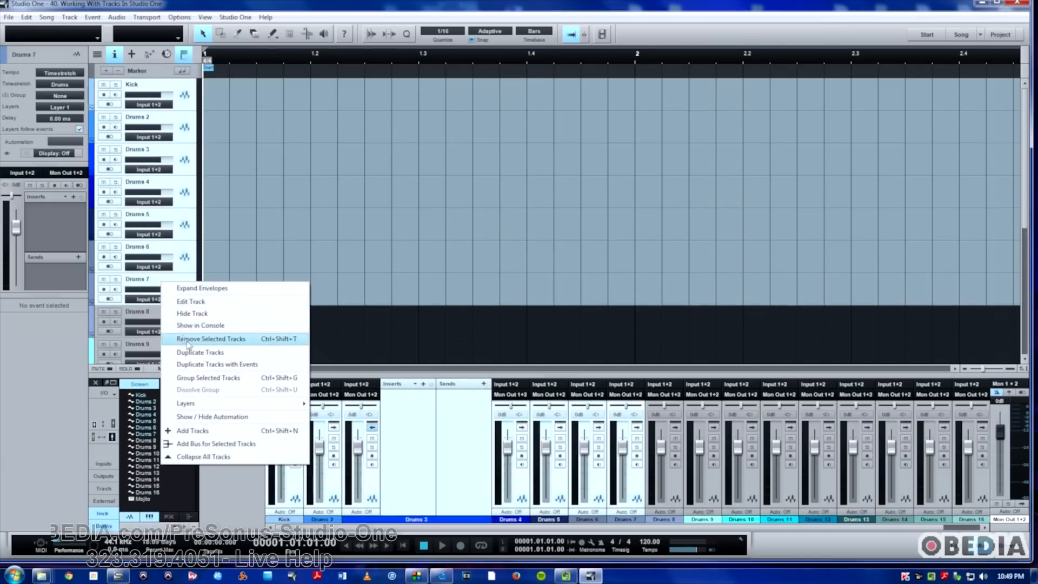
left_click(210, 339)
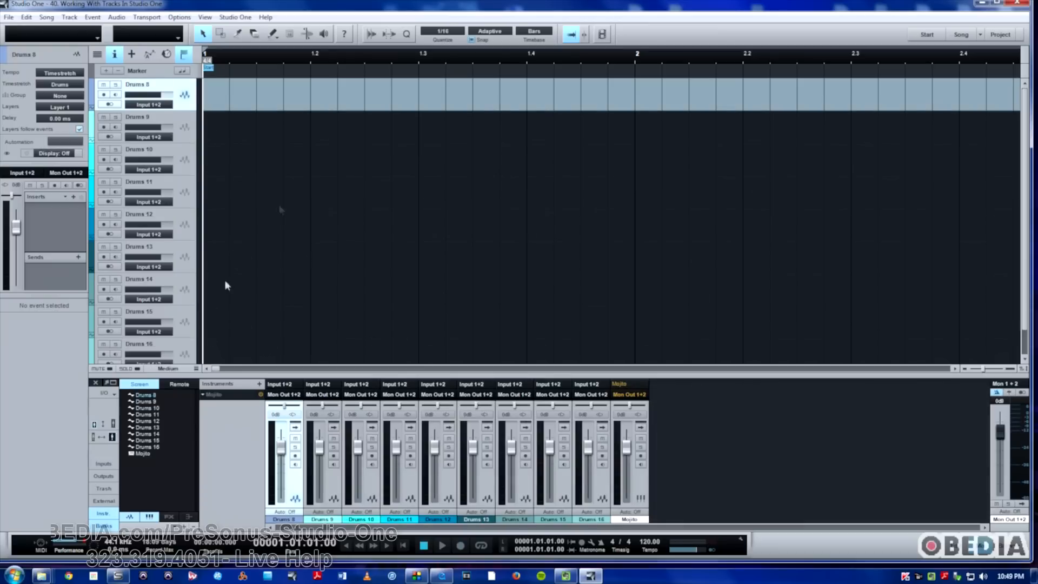
right_click(139, 325)
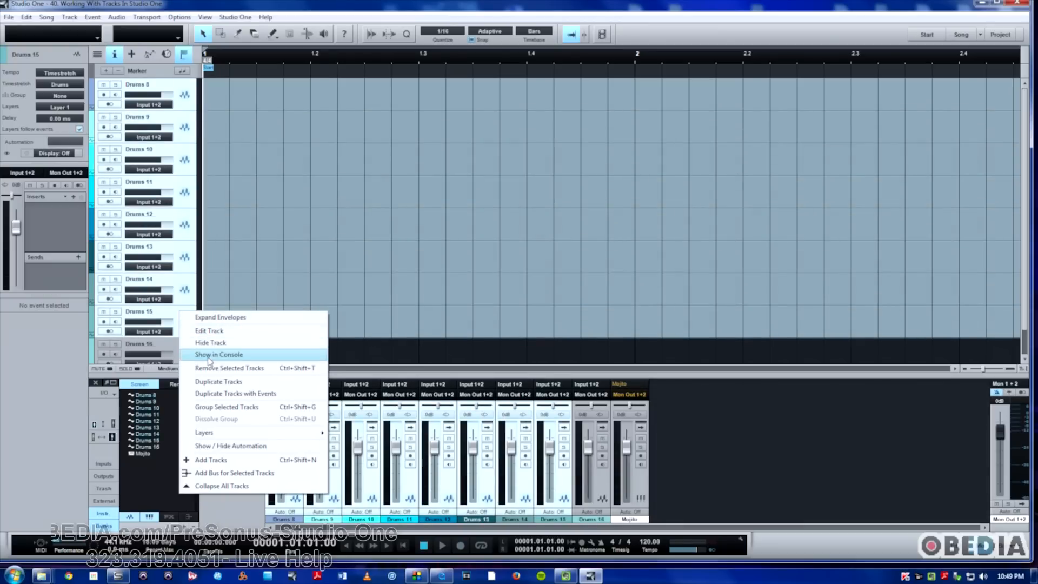
left_click(230, 368)
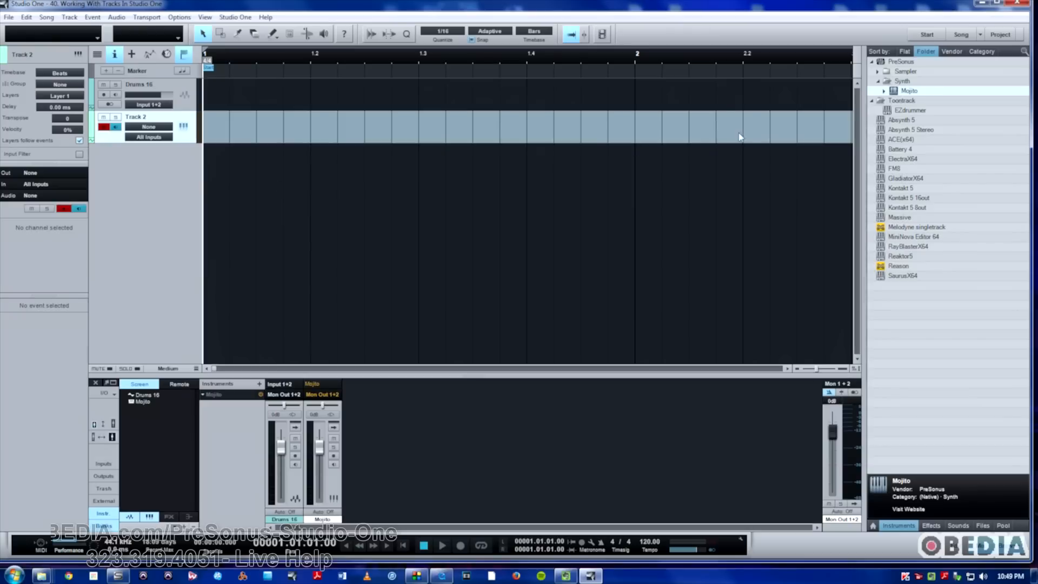
Step: Load the PreSonus Impact sampler from the Browser onto Track 2
left_click(879, 71)
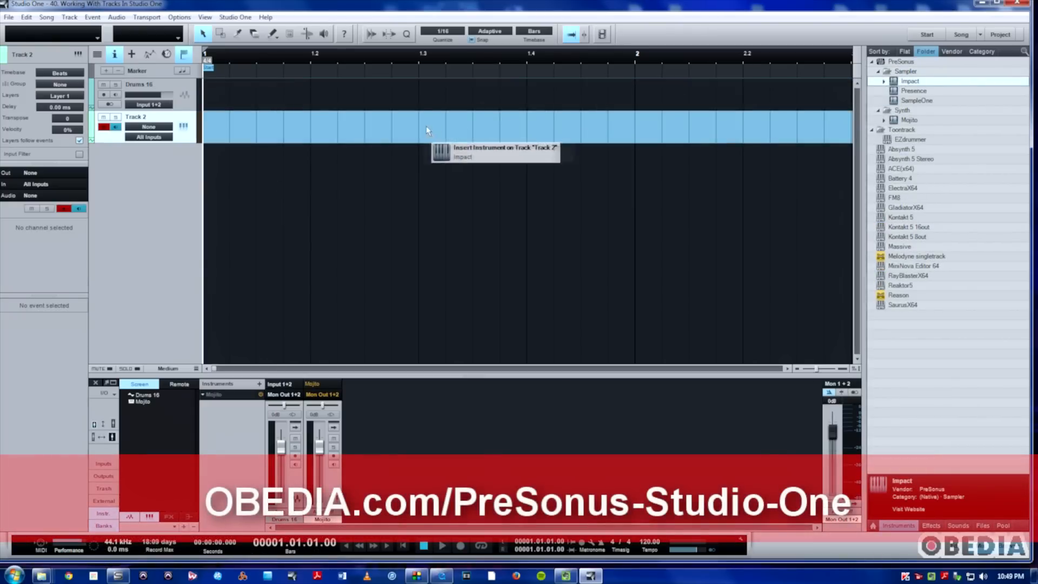
left_click(463, 156)
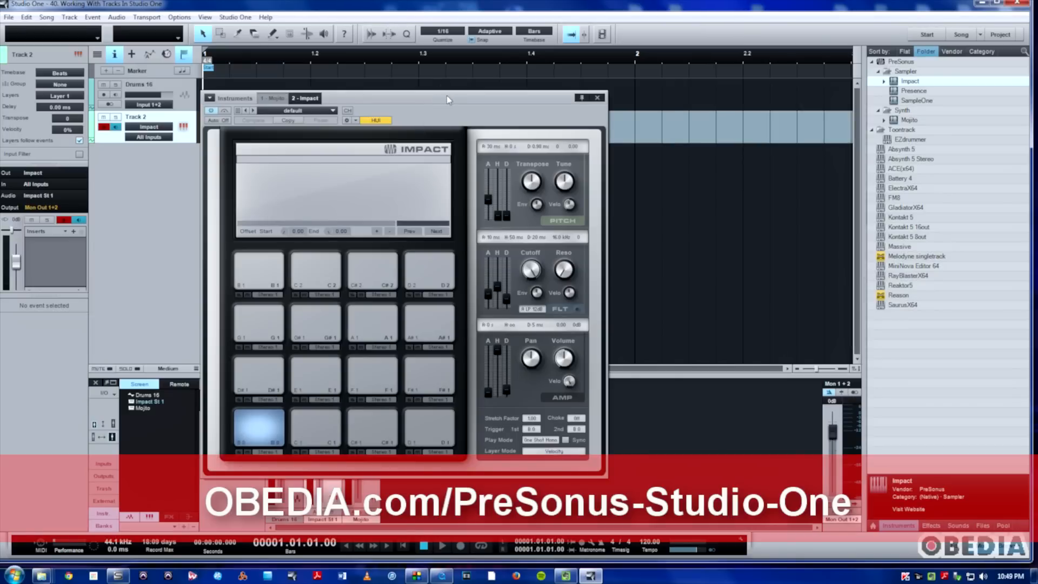